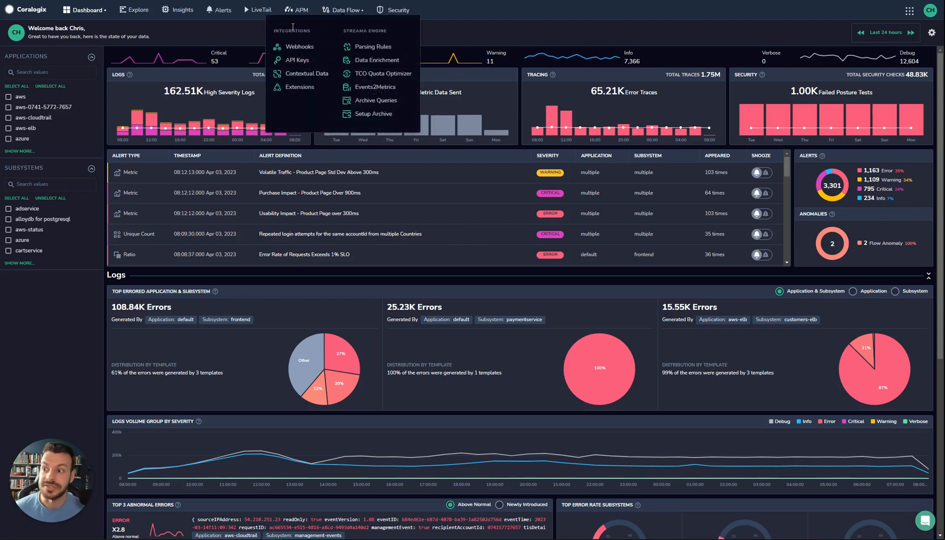
View the APM service map, then the Service Catalog listing all twelve services
{"action": "left_click", "coordinate": [300, 10]}
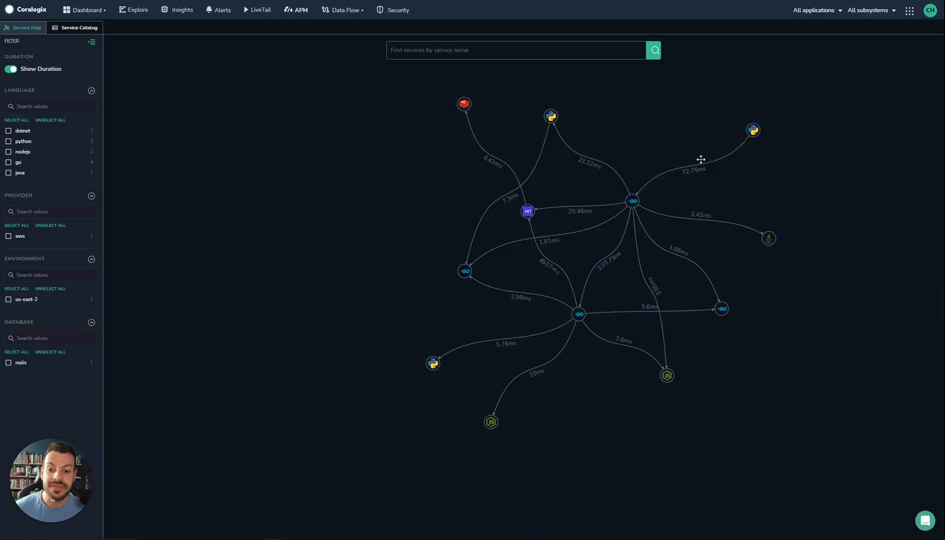
{"action": "mouse_move", "coordinate": [738, 229]}
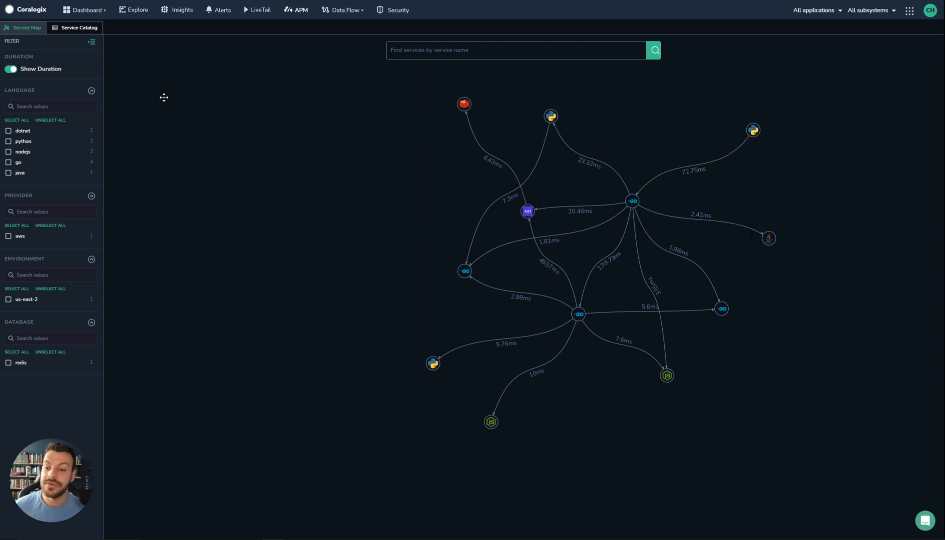
{"action": "left_click", "coordinate": [78, 27]}
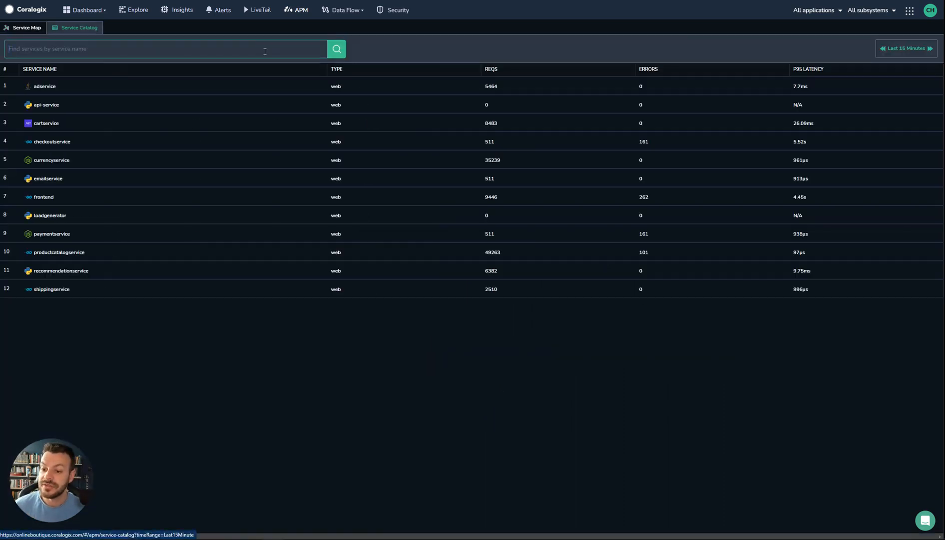
{"action": "mouse_move", "coordinate": [264, 101]}
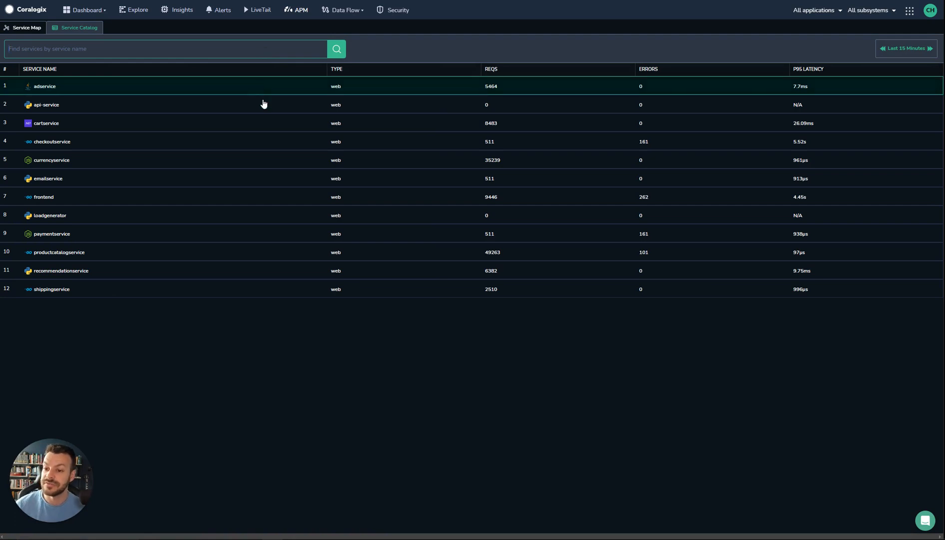
{"action": "mouse_move", "coordinate": [196, 197]}
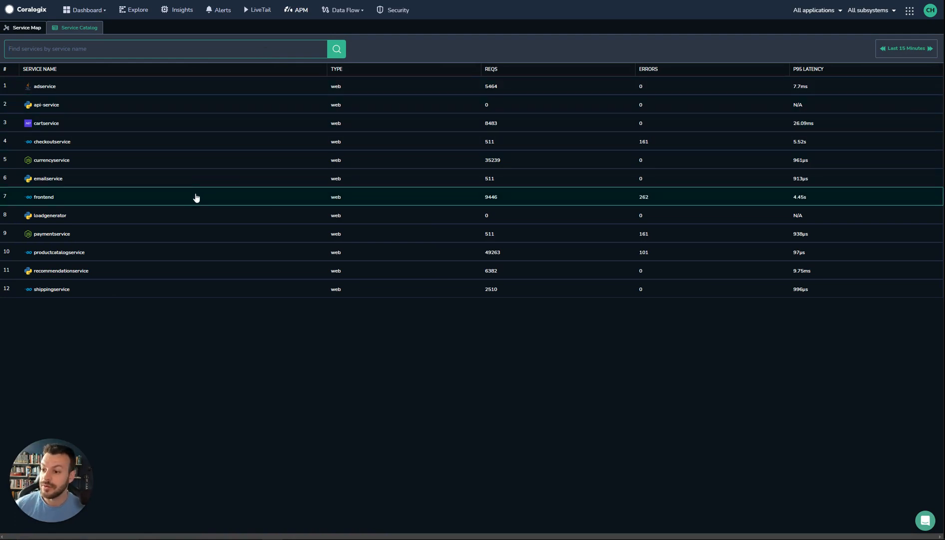
Drill into the frontend service from the catalog to see its per-action charts and dependency map
{"action": "left_click", "coordinate": [43, 197]}
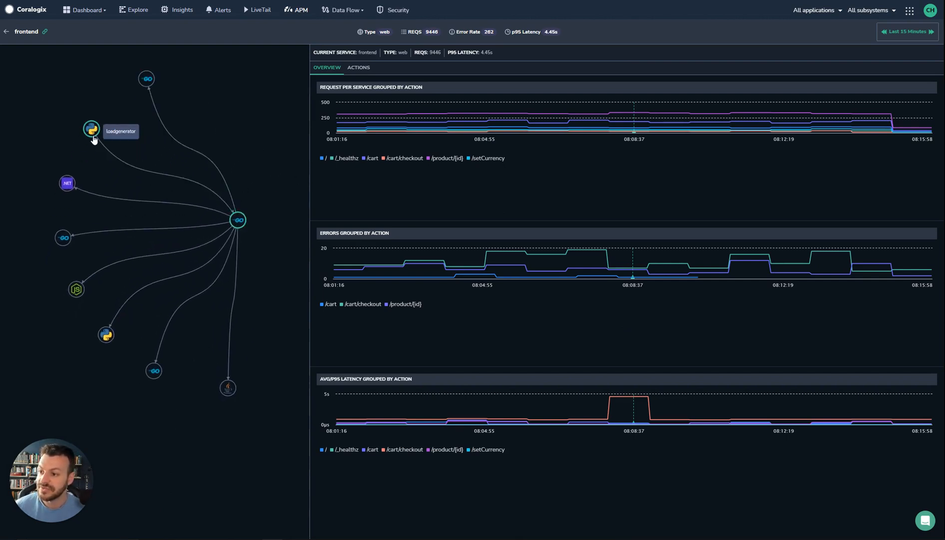
{"action": "mouse_move", "coordinate": [71, 291]}
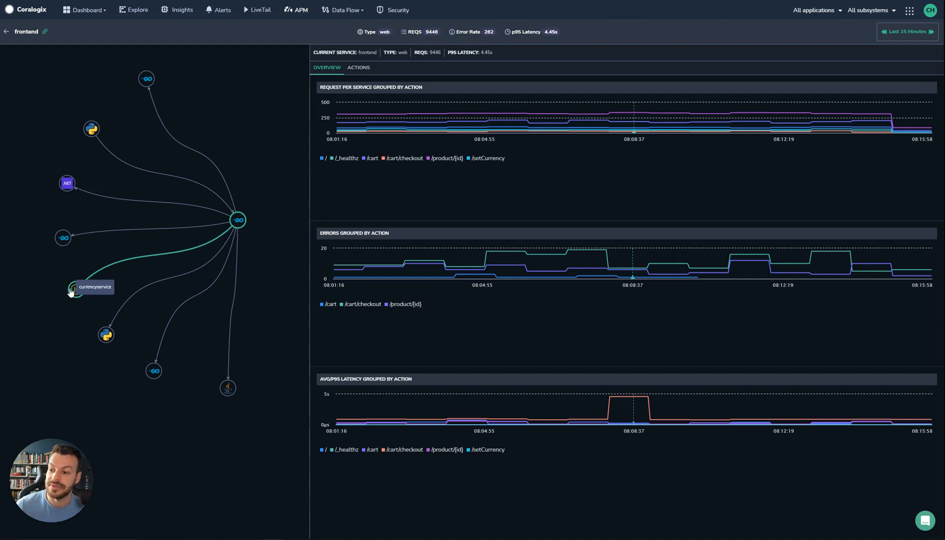
{"action": "mouse_move", "coordinate": [263, 178]}
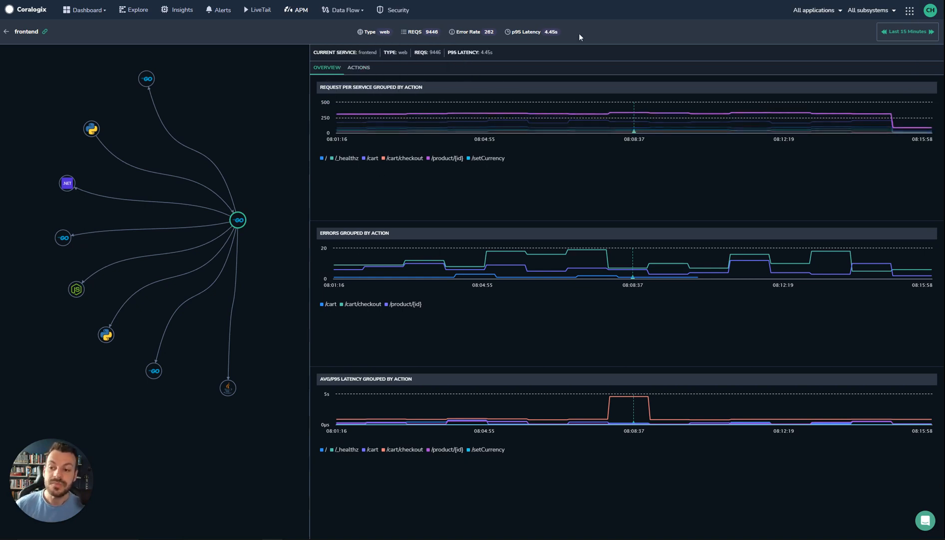
{"action": "mouse_move", "coordinate": [501, 113]}
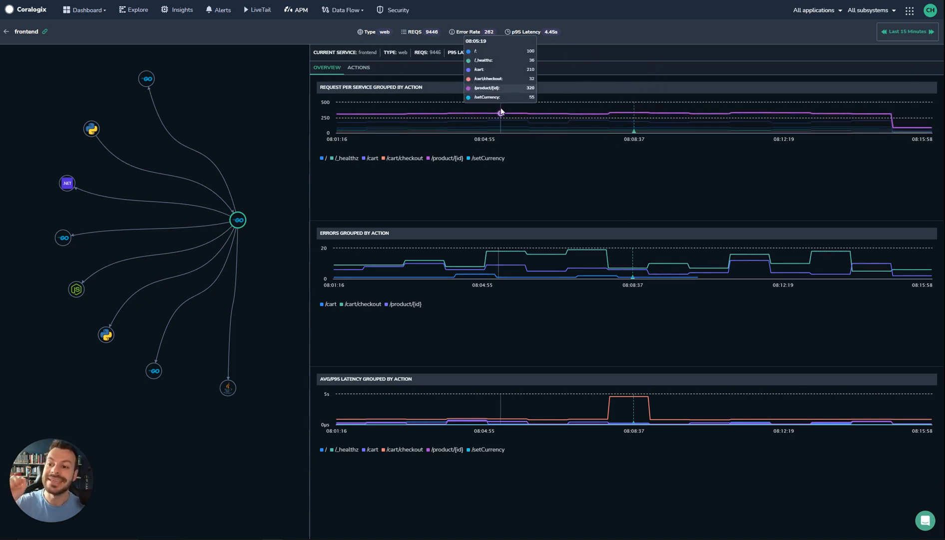
{"action": "mouse_move", "coordinate": [551, 253]}
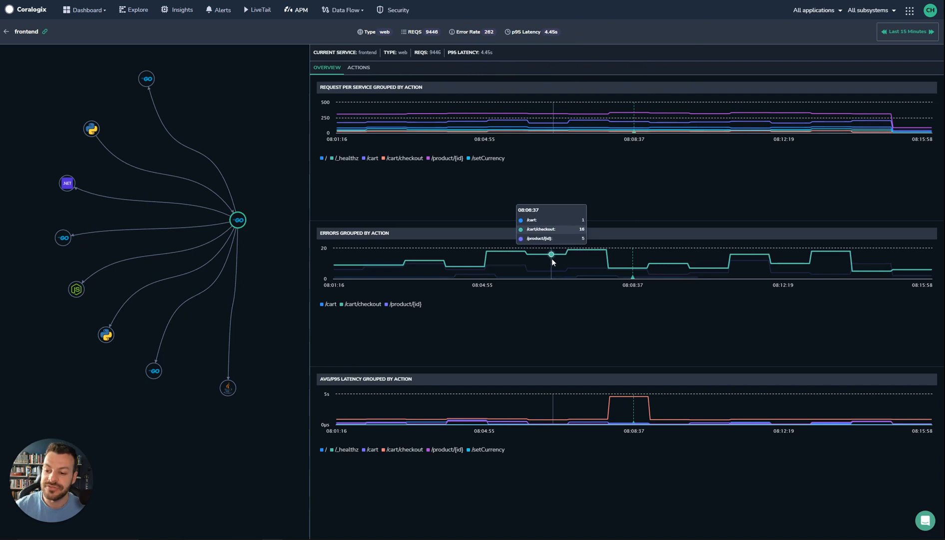
{"action": "mouse_move", "coordinate": [342, 391]}
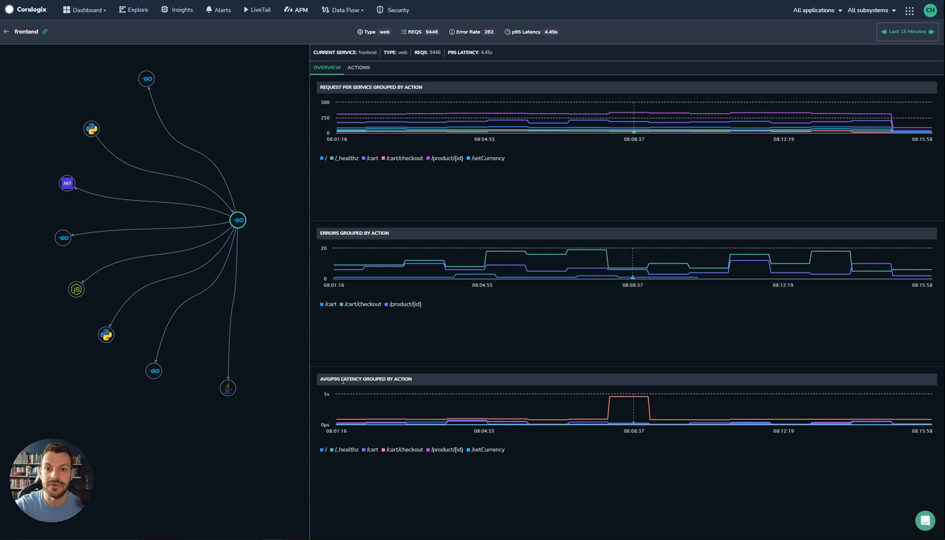
{"action": "mouse_move", "coordinate": [398, 131]}
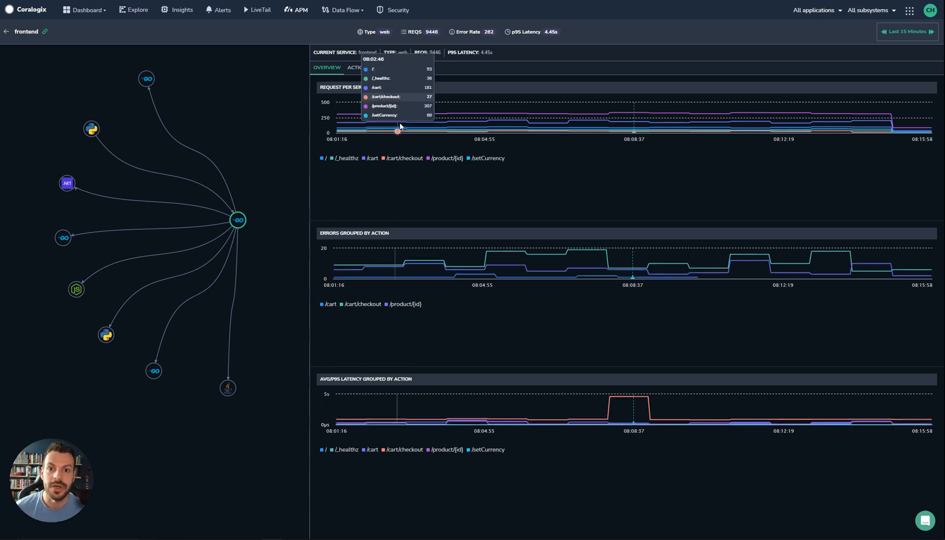
List the frontend service's seven actions with method, time consumed, errors and requests
{"action": "left_click", "coordinate": [358, 67]}
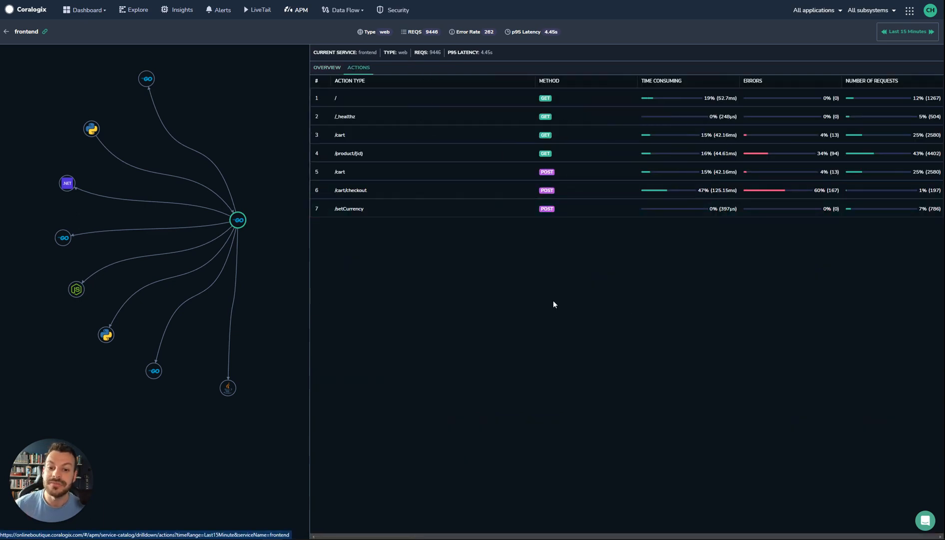
{"action": "mouse_move", "coordinate": [374, 97]}
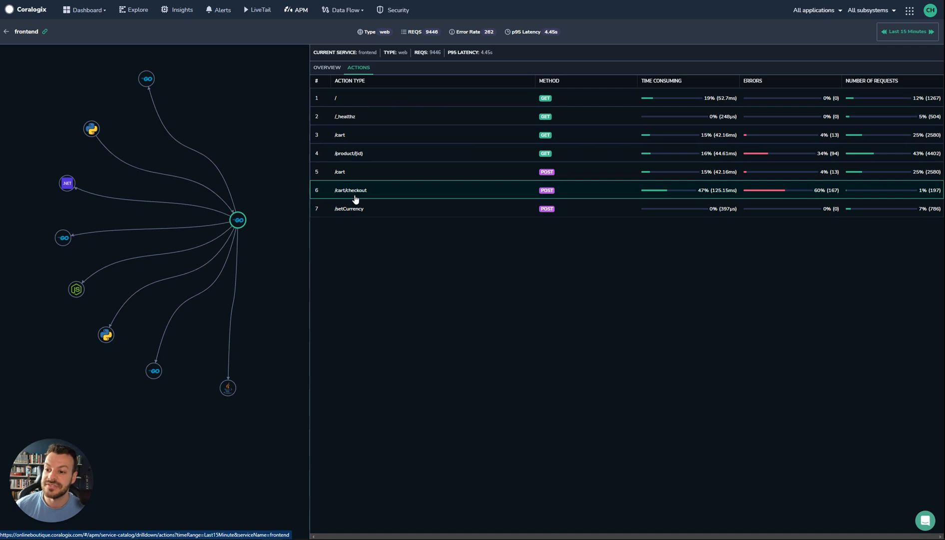
{"action": "mouse_move", "coordinate": [776, 194]}
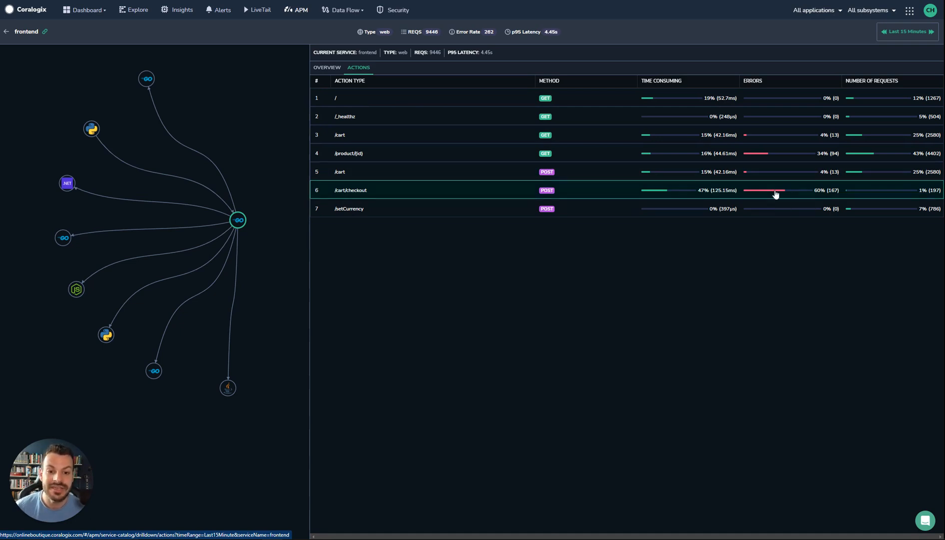
{"action": "mouse_move", "coordinate": [810, 190]}
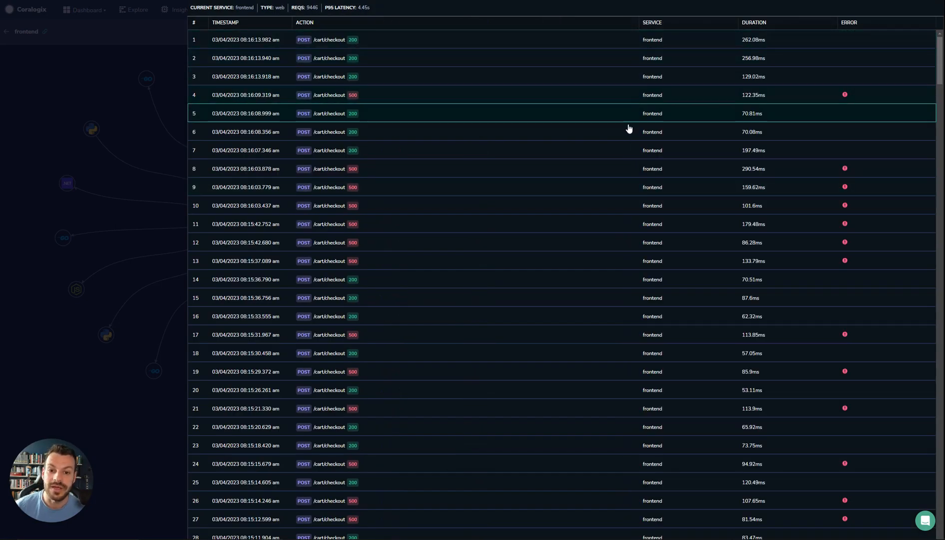
{"action": "mouse_move", "coordinate": [742, 167]}
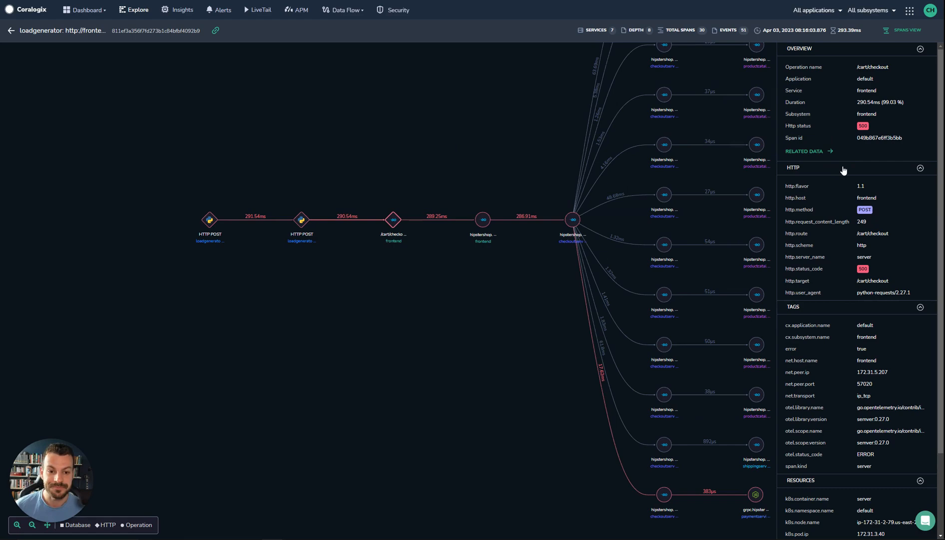
View the related pod's span, CPU and memory metrics for the failed /cart/checkout span
{"action": "left_click", "coordinate": [804, 151]}
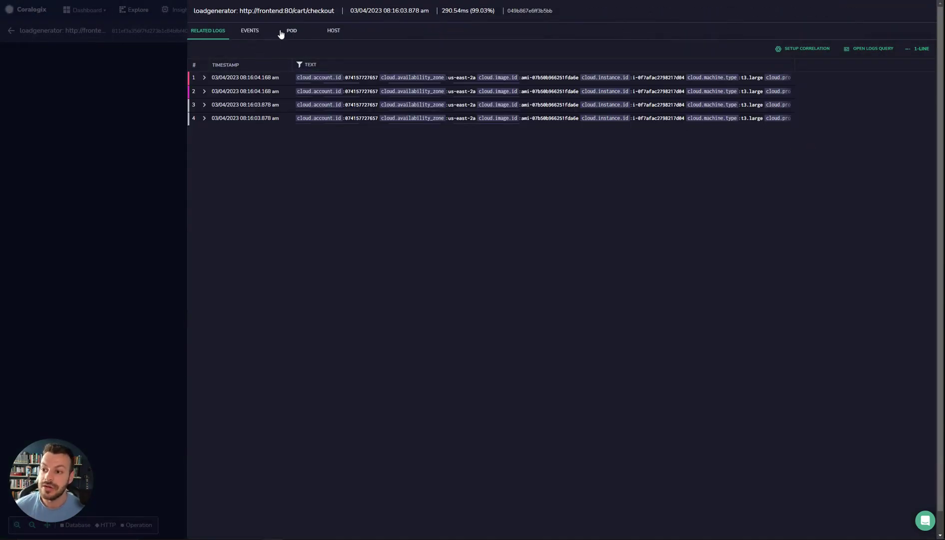
{"action": "left_click", "coordinate": [290, 30]}
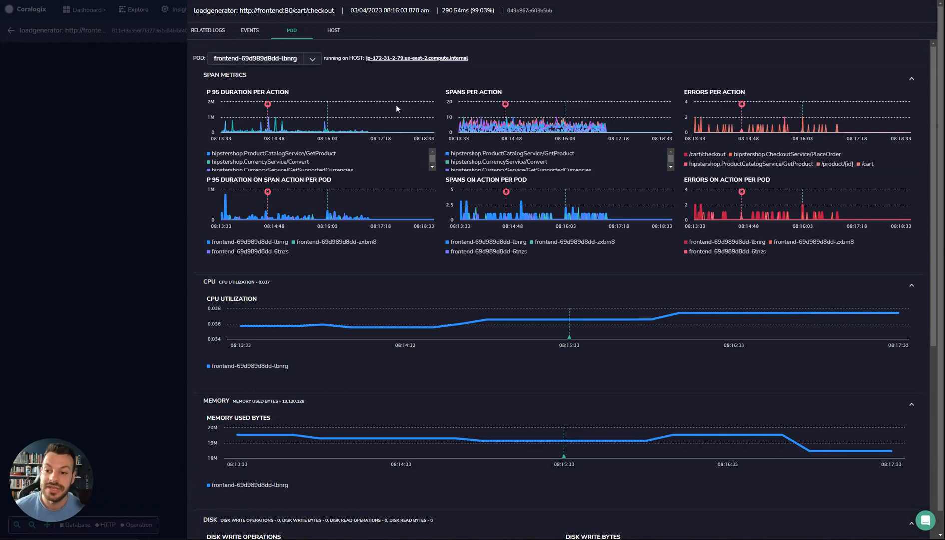
{"action": "mouse_move", "coordinate": [506, 105]}
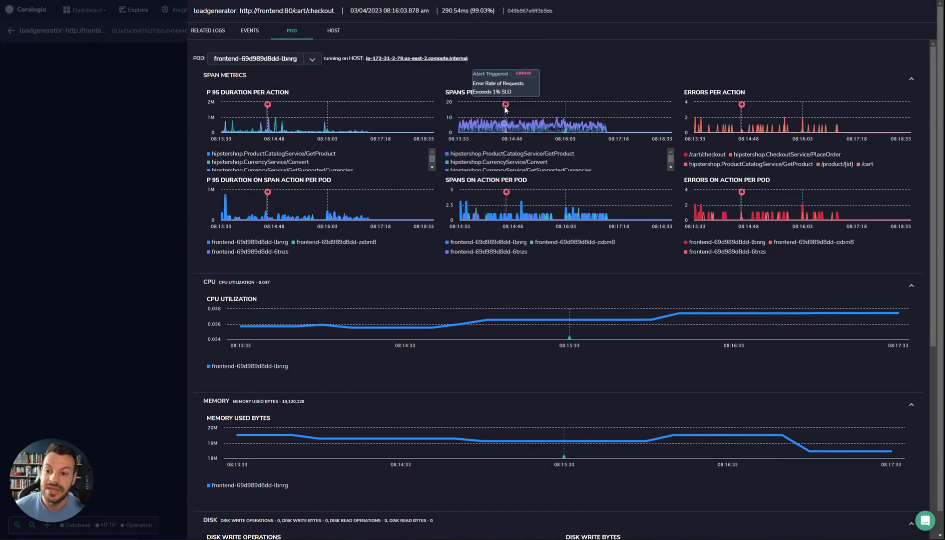
{"action": "mouse_move", "coordinate": [506, 124]}
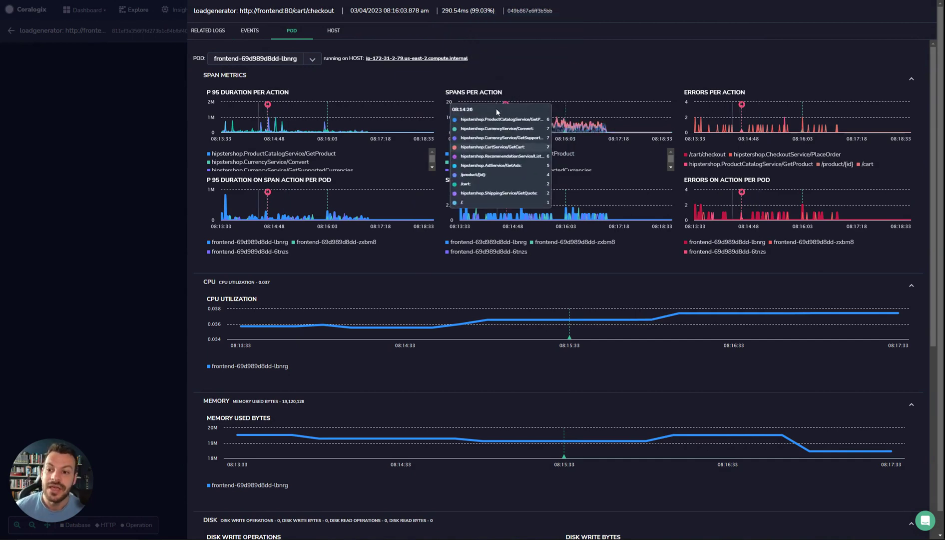
{"action": "mouse_move", "coordinate": [537, 112]}
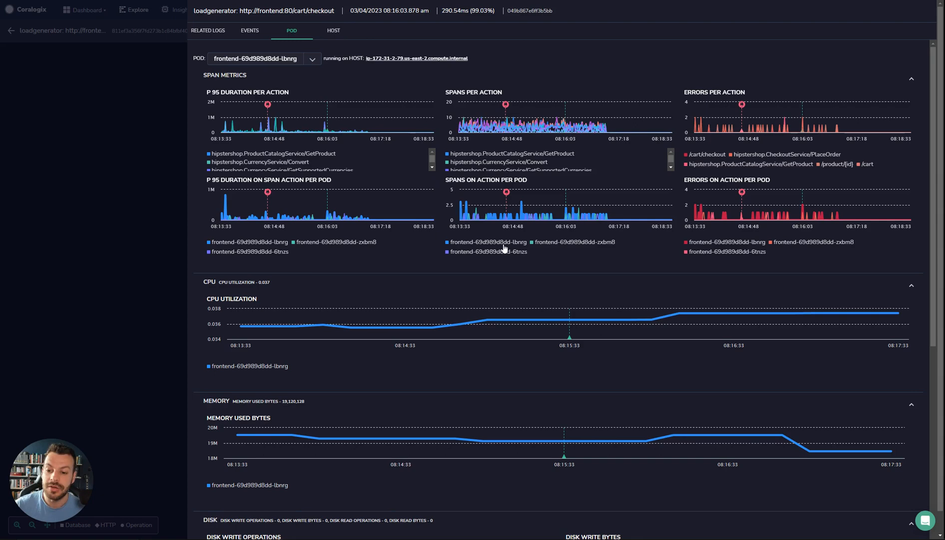
Review the pod's disk and network metrics, then the host's CPU, disk and memory metrics
{"action": "scroll", "scroll_direction": "down", "scroll_amount": 3}
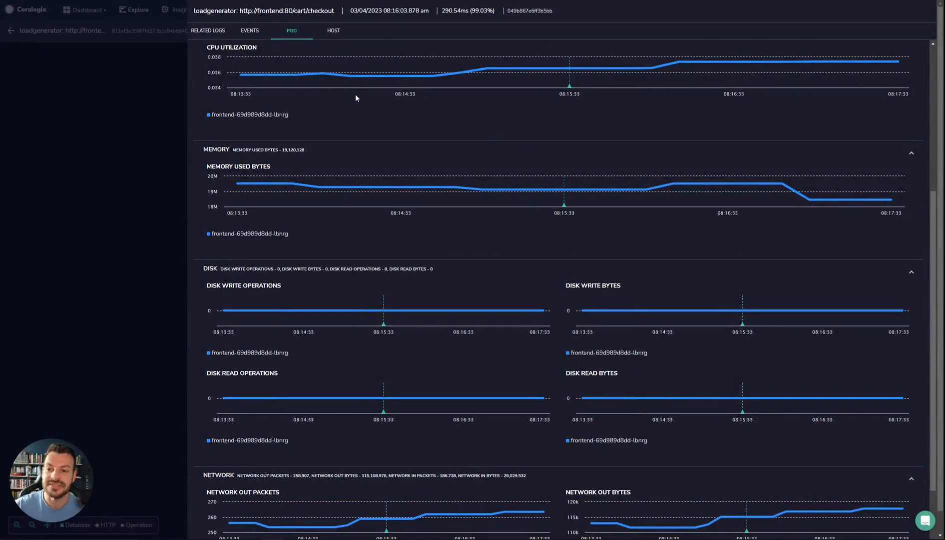
{"action": "left_click", "coordinate": [333, 30]}
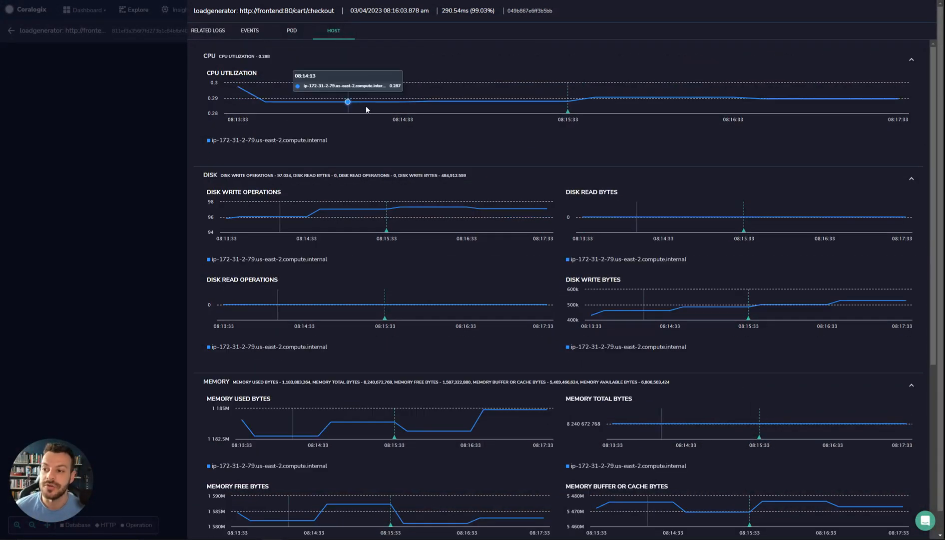
{"action": "mouse_move", "coordinate": [448, 164]}
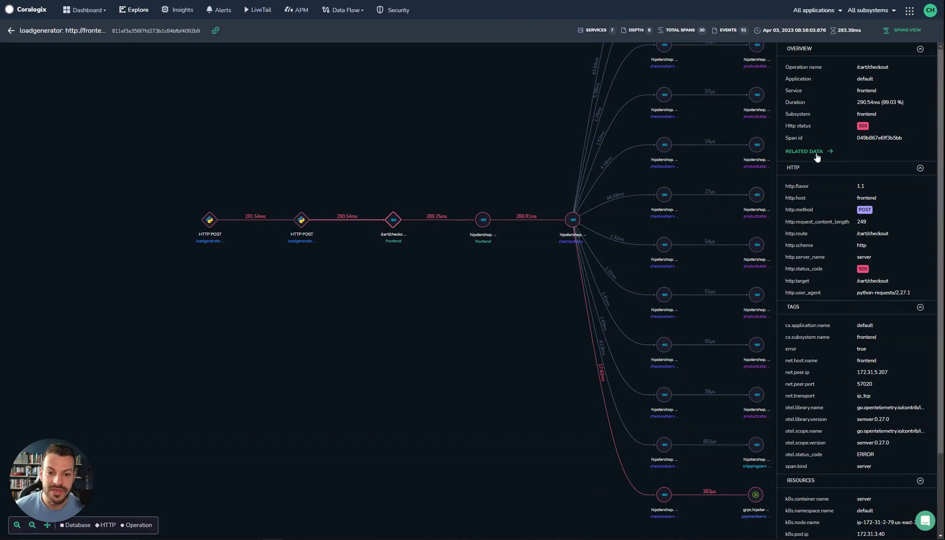
Send the checkout span's four related logs to the Explore log search
{"action": "left_click", "coordinate": [805, 150]}
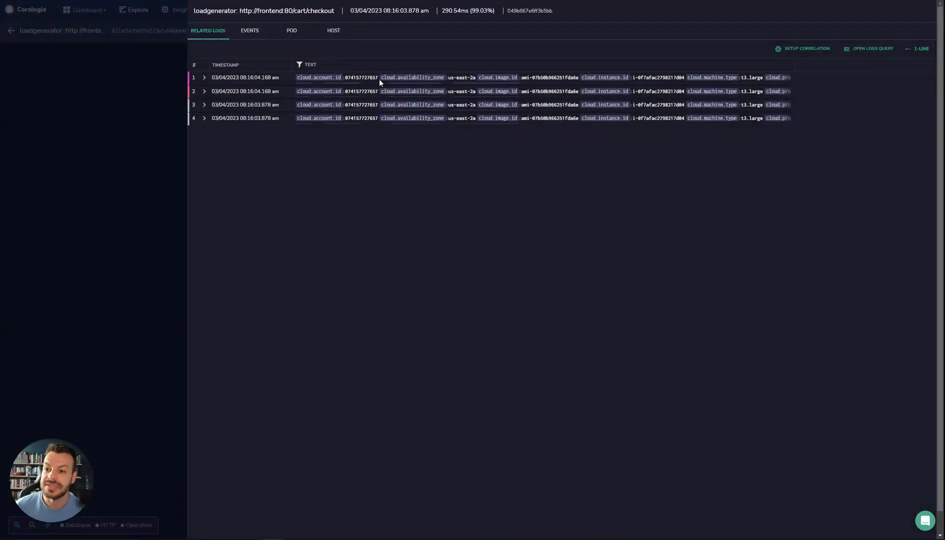
{"action": "left_click", "coordinate": [873, 48]}
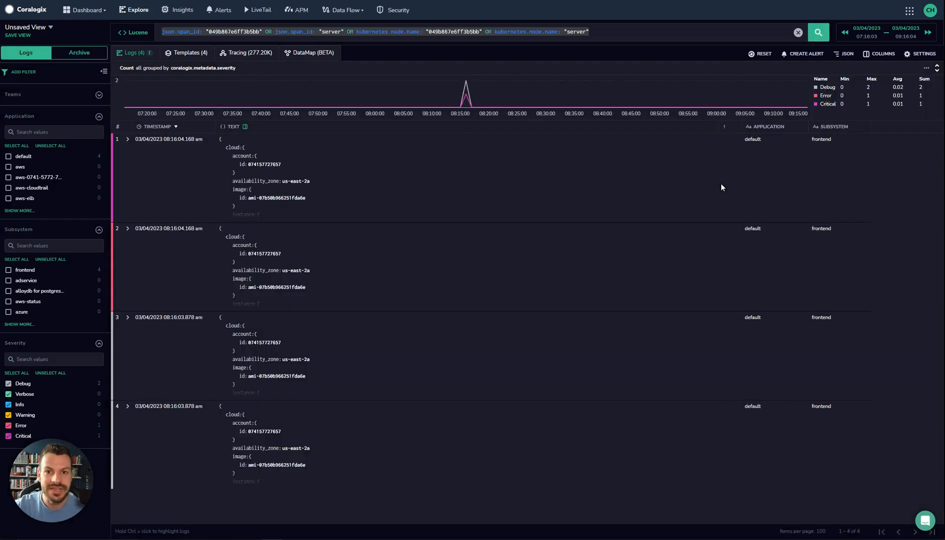
{"action": "mouse_move", "coordinate": [319, 65]}
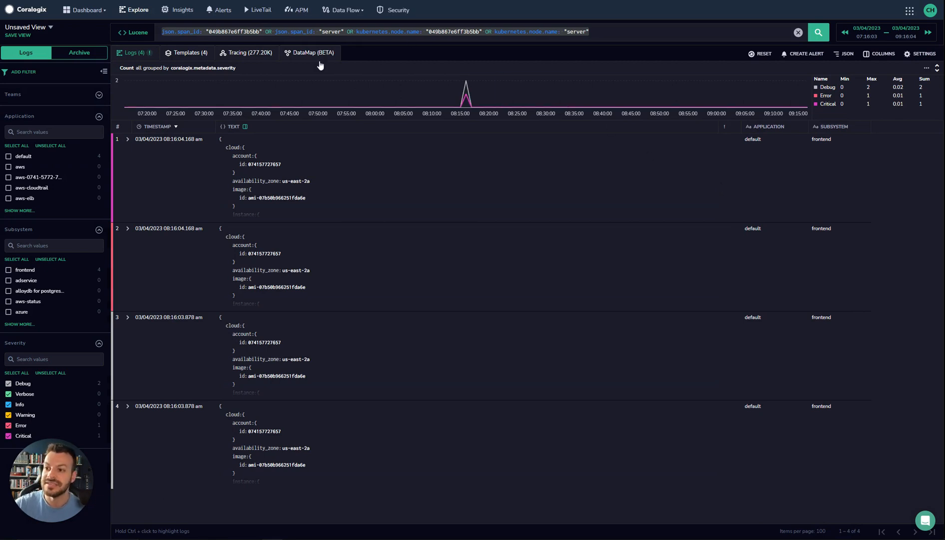
{"action": "mouse_move", "coordinate": [178, 227]}
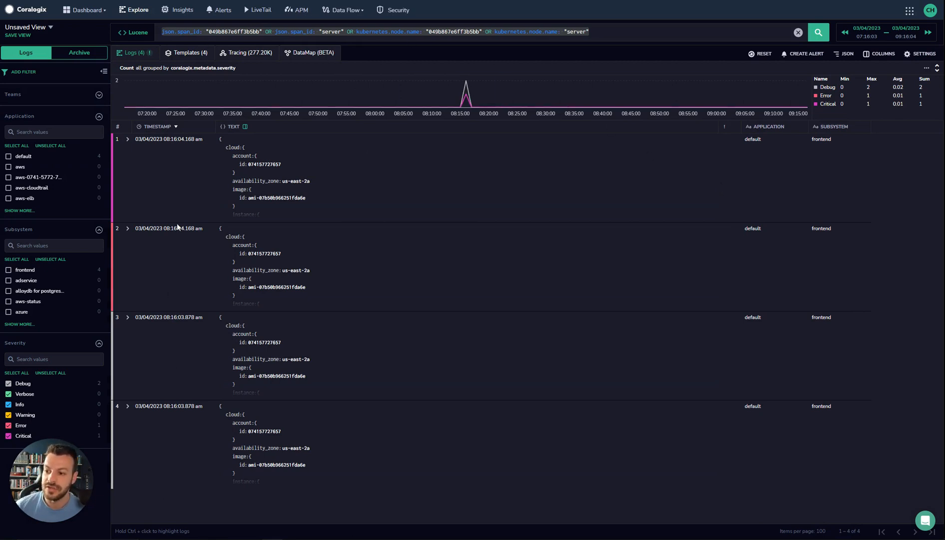
Expand the first related log's Kubernetes fields, then view the Kubernetes pod dashboard listing 34 pods
{"action": "left_click", "coordinate": [126, 139]}
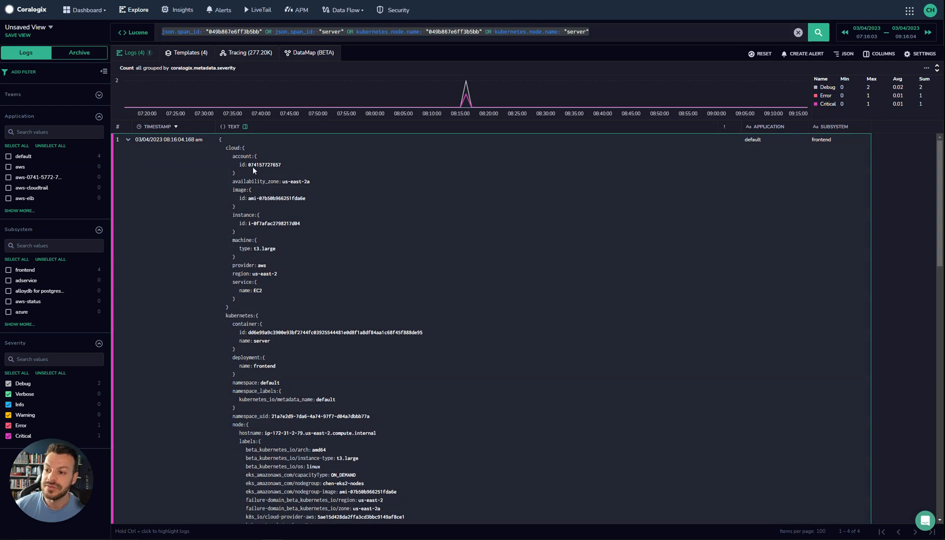
{"action": "left_click", "coordinate": [261, 164]}
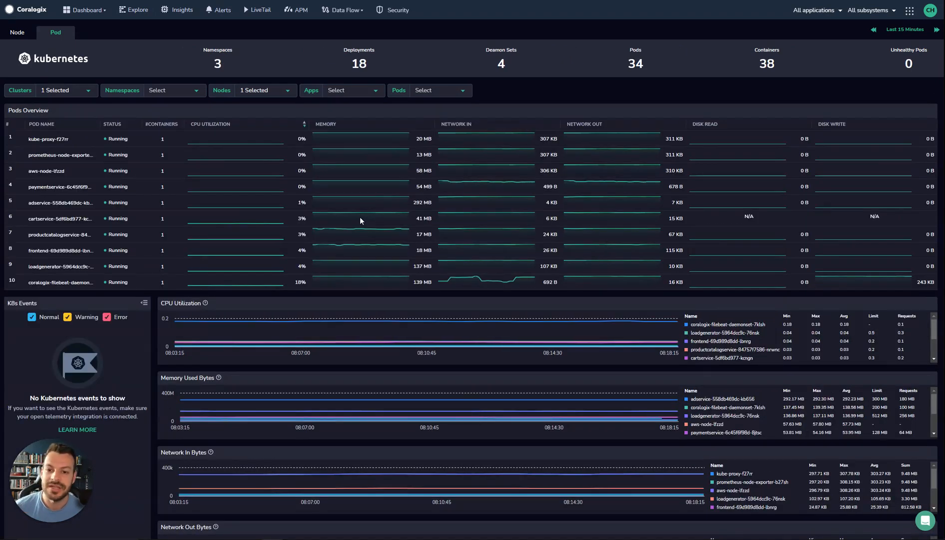
{"action": "mouse_move", "coordinate": [35, 170]}
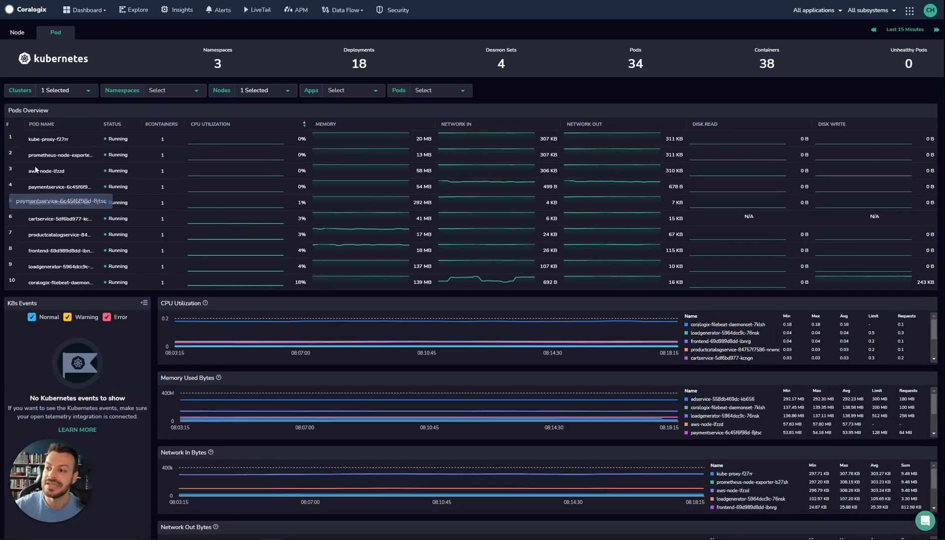